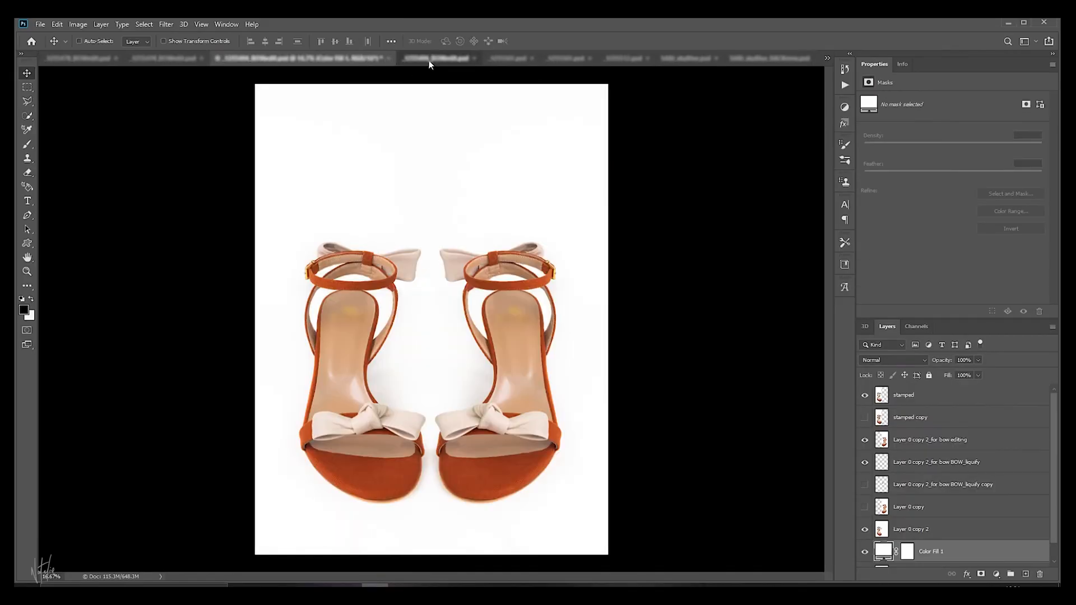
Step: Switch to the purple suede pump document from the document tab bar
click(437, 58)
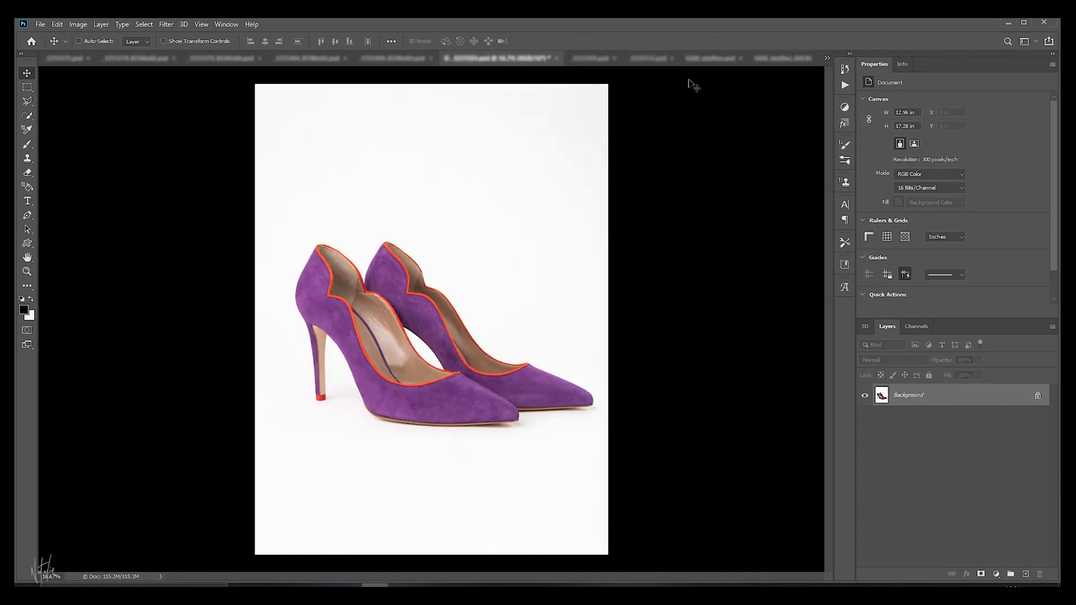
click(827, 58)
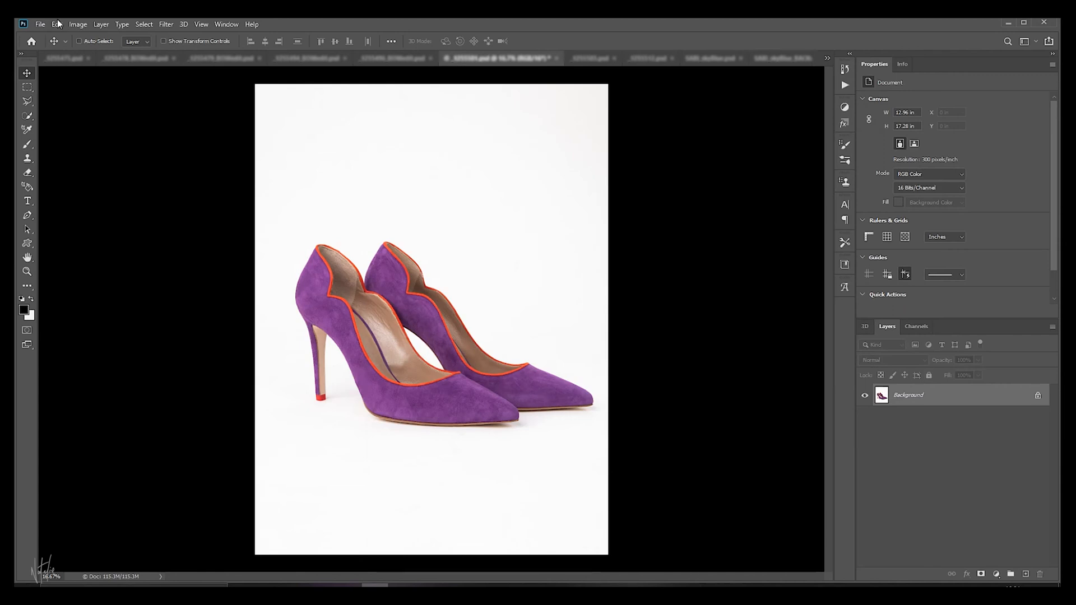
Step: Bring up the Image Processor script set to save open images as quality 12 JPEGs
click(40, 24)
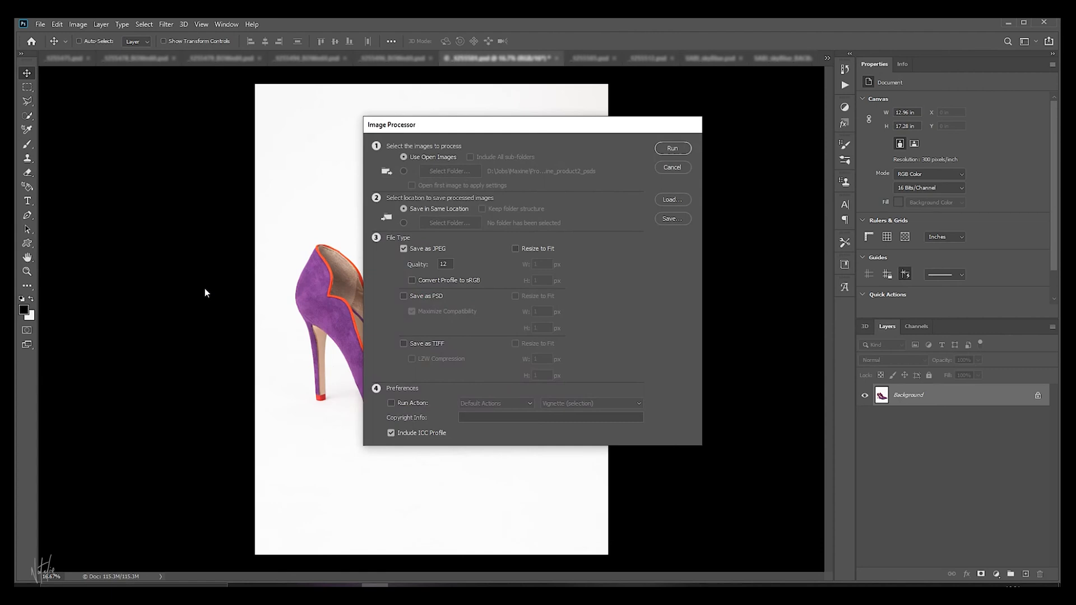
mouse_move(221, 292)
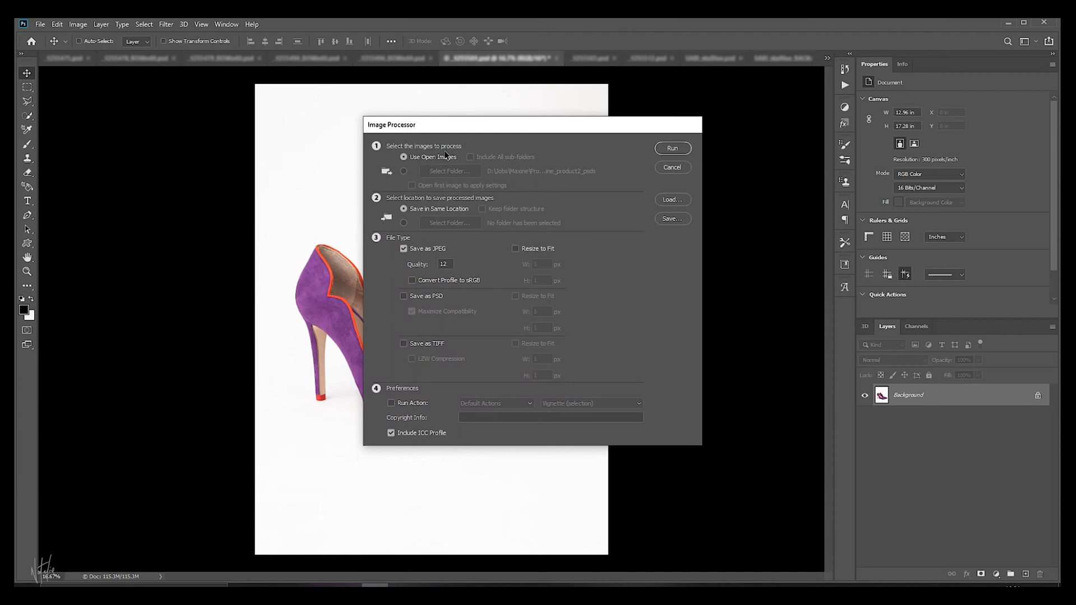
mouse_move(460, 157)
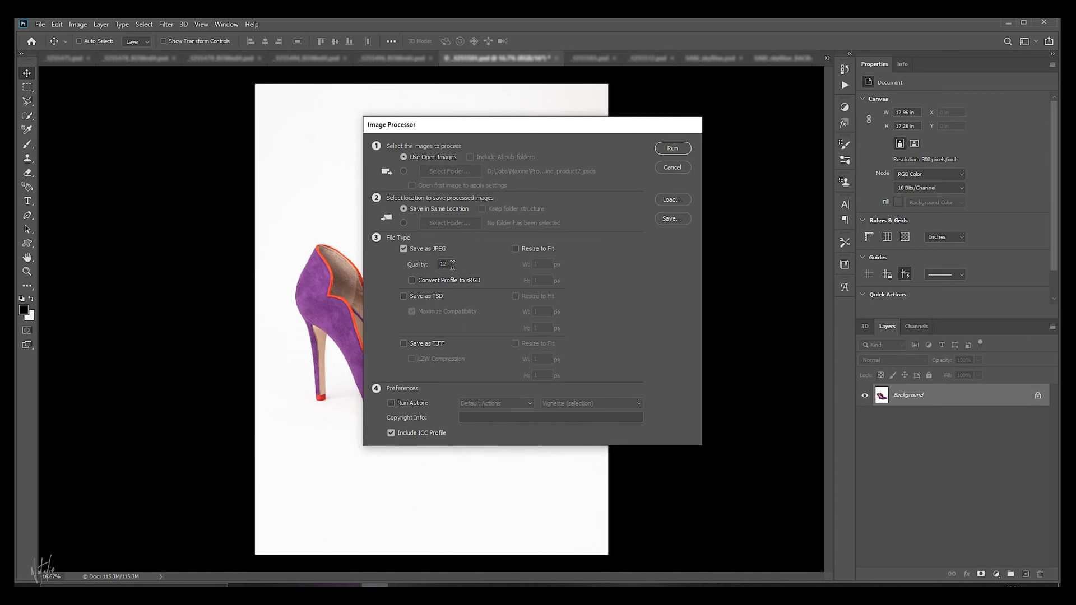
Step: Enable Convert Profile to sRGB for the exported JPEGs
click(411, 280)
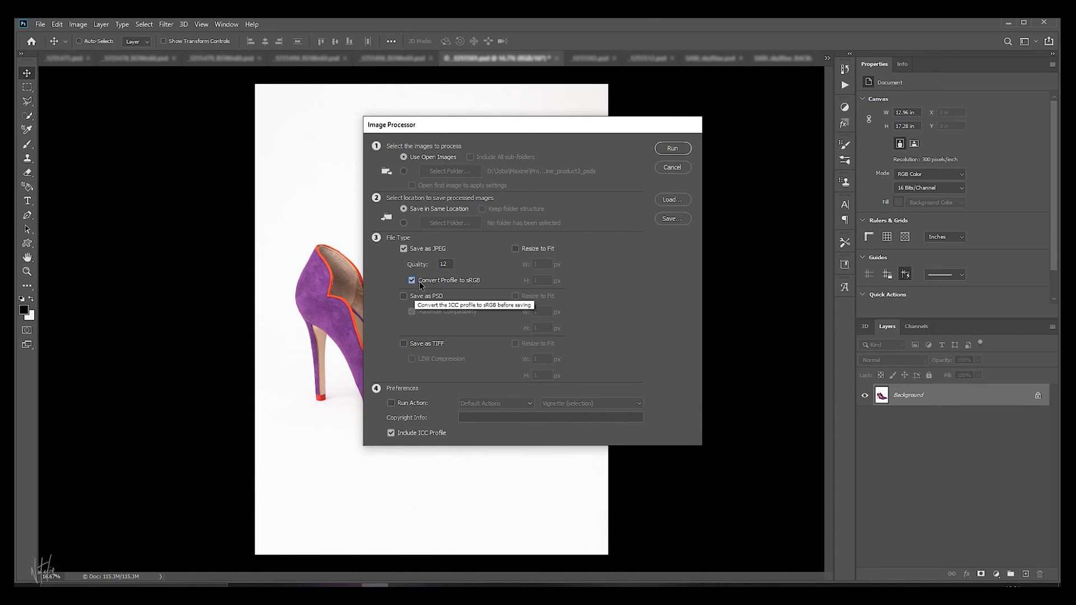
mouse_move(436, 280)
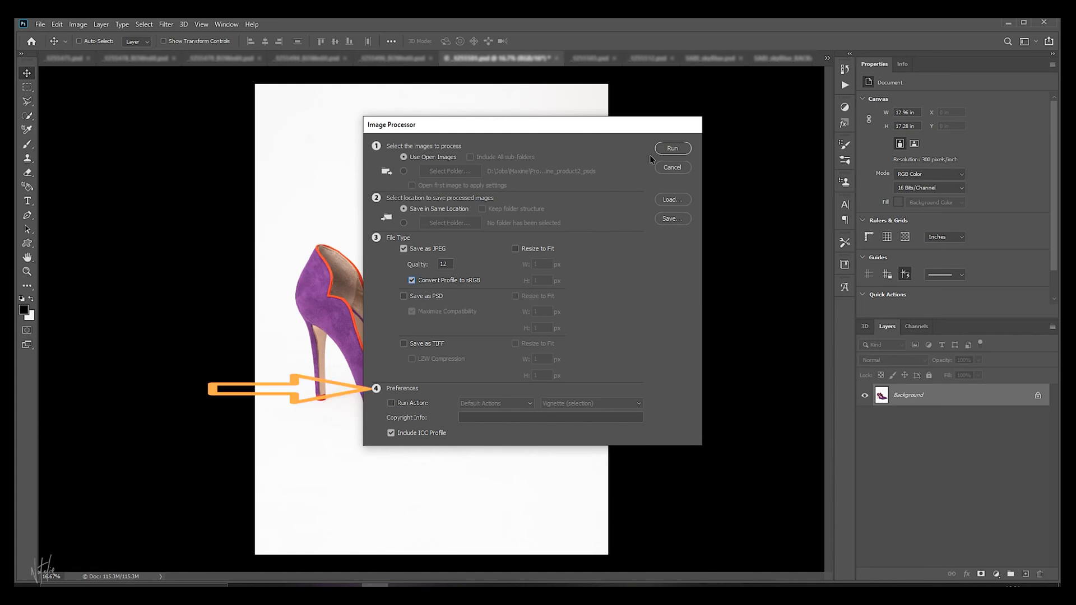
Step: Run the batch on the open images and open the resulting JPEG output folder
click(673, 148)
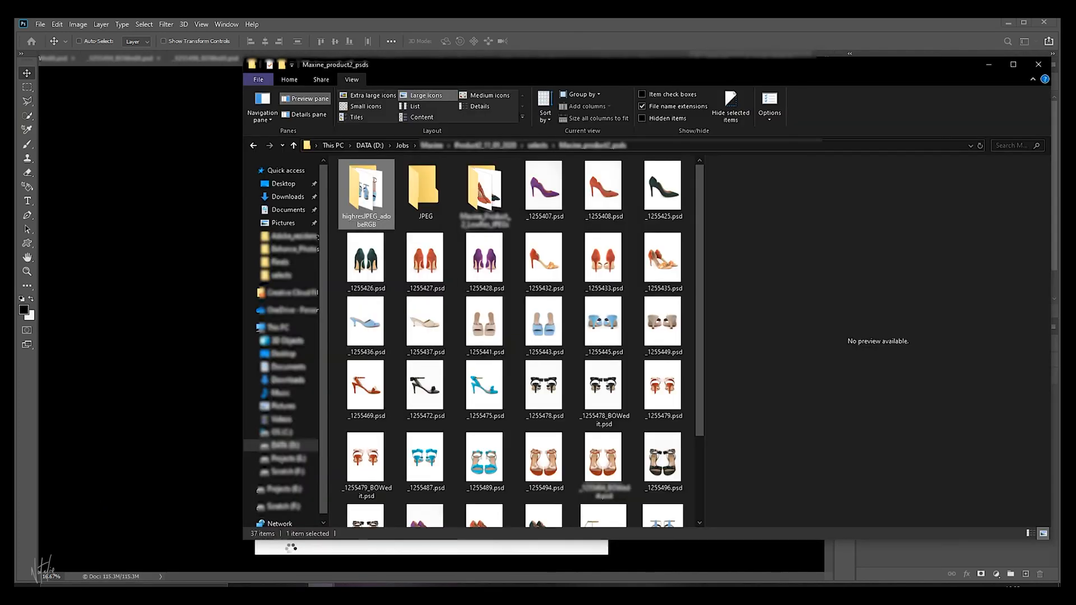
click(425, 190)
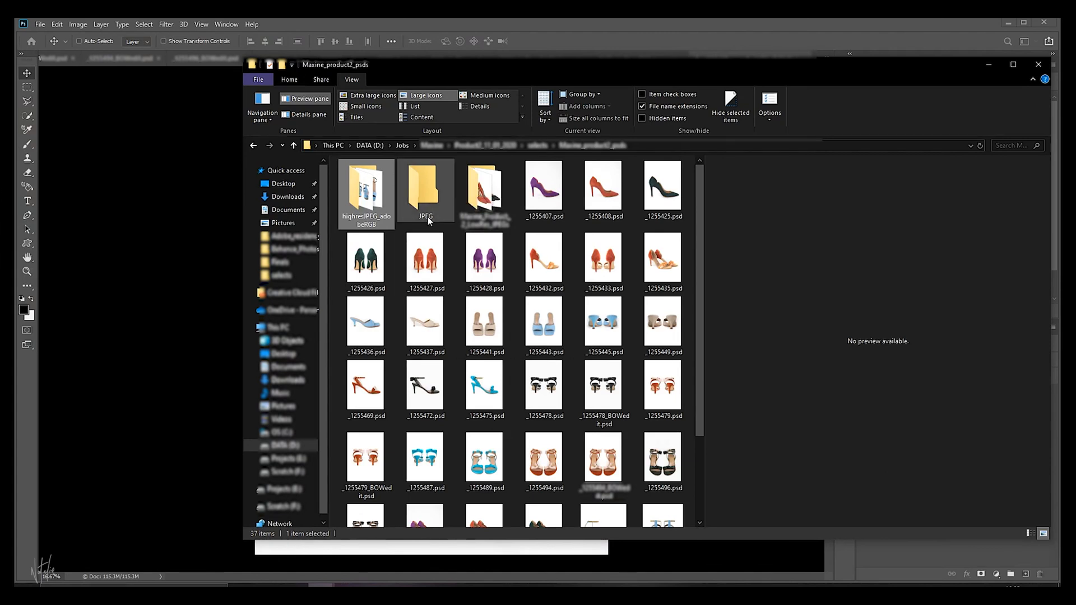
double_click(426, 194)
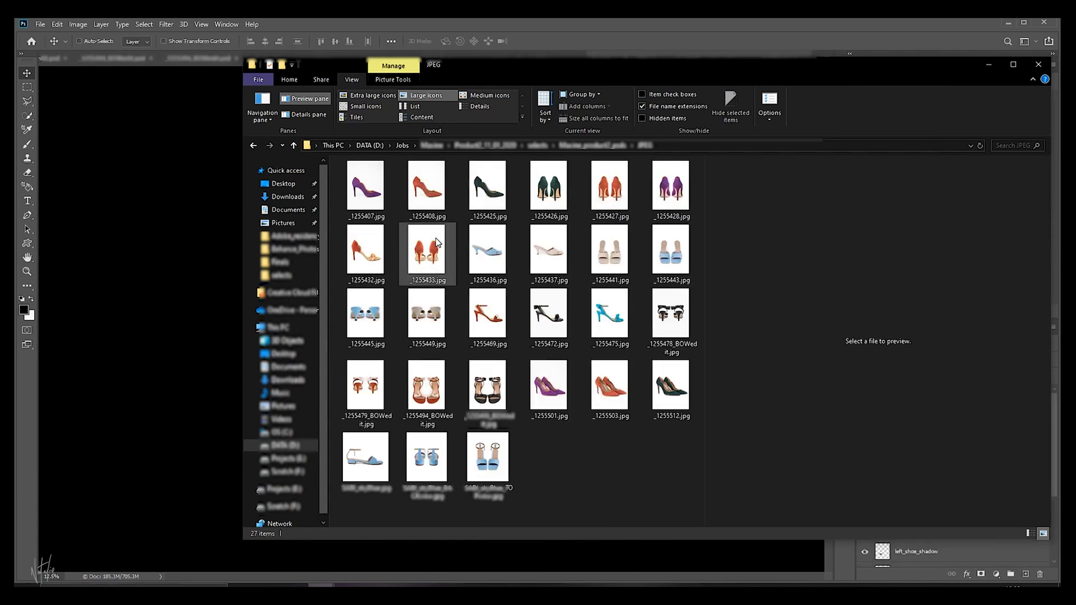
Step: View _1255433.jpg's Details properties, confirming 3888×5184, 300 dpi and sRGB colour
right_click(426, 254)
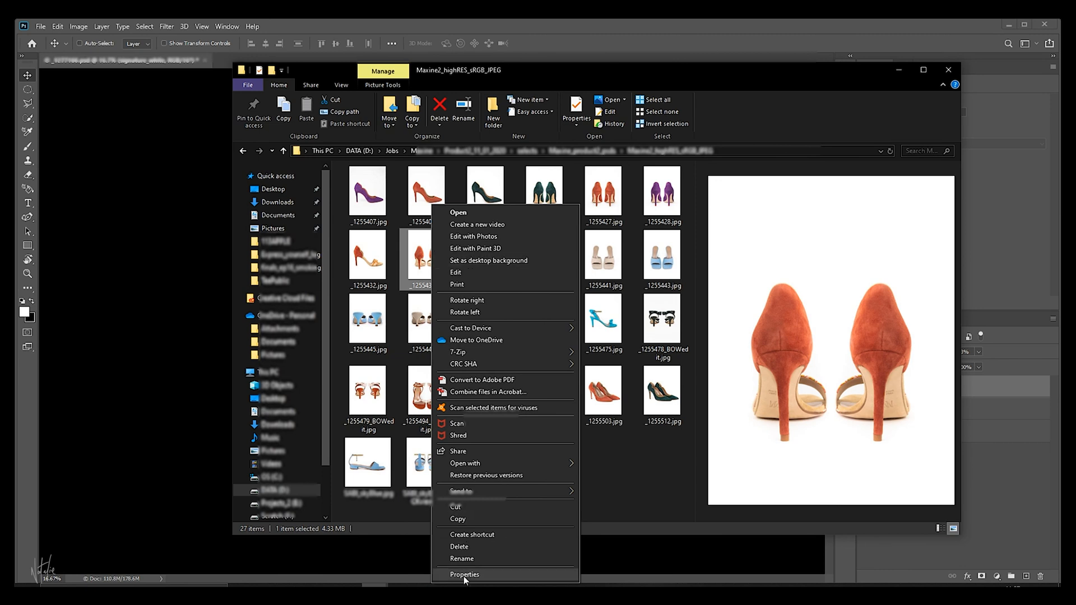
click(465, 574)
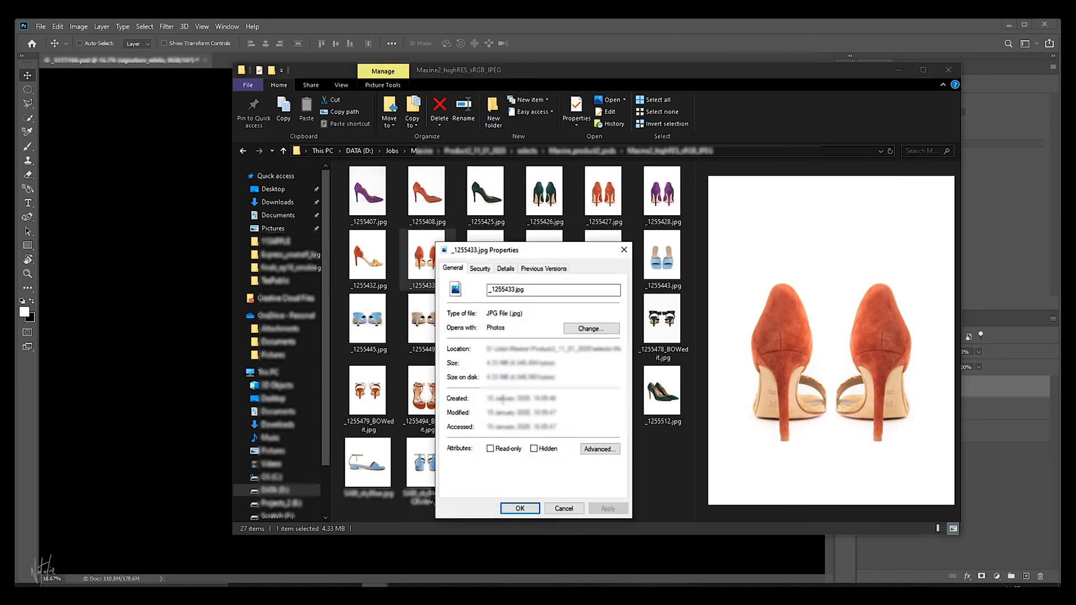
click(506, 268)
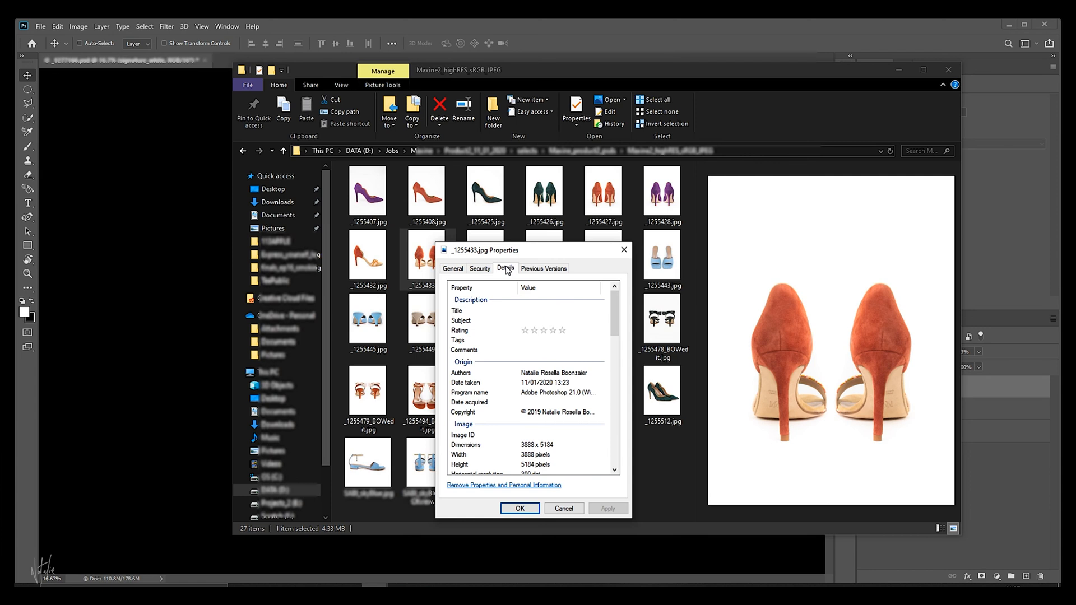
scroll(down, 3)
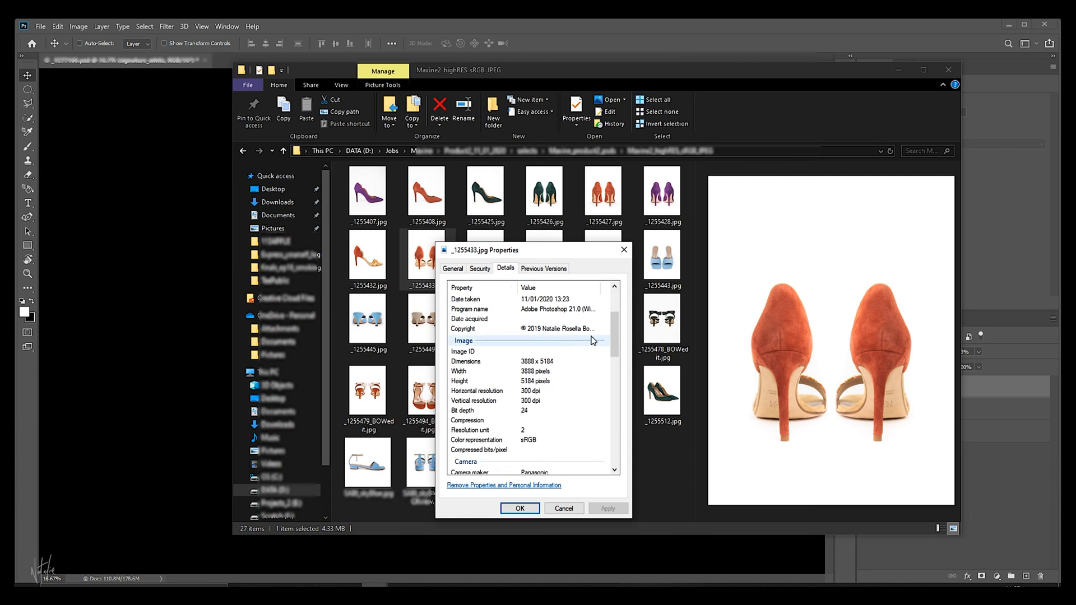
scroll(down, 3)
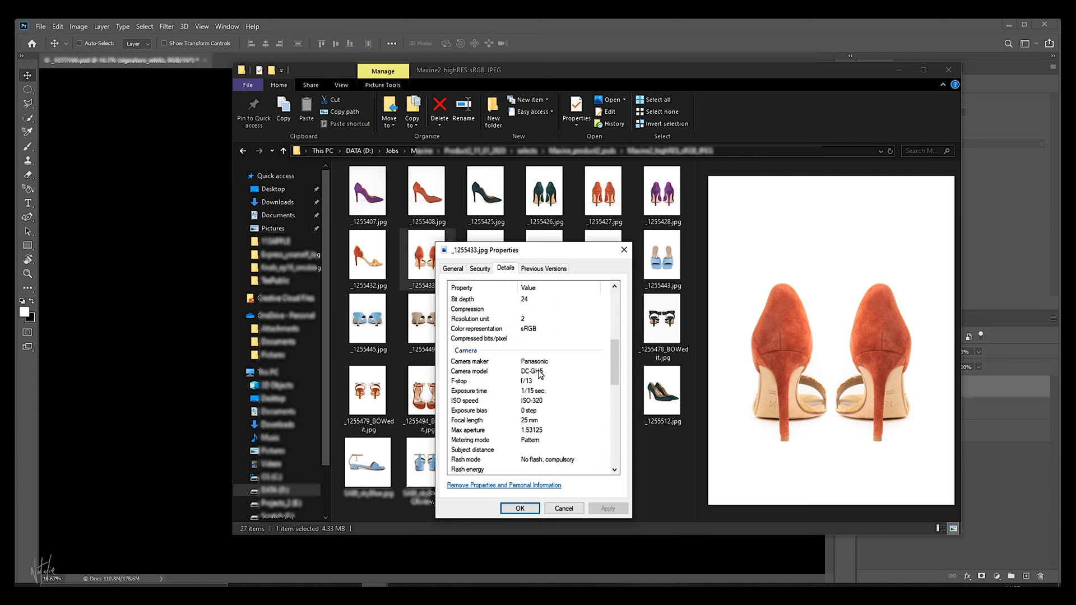